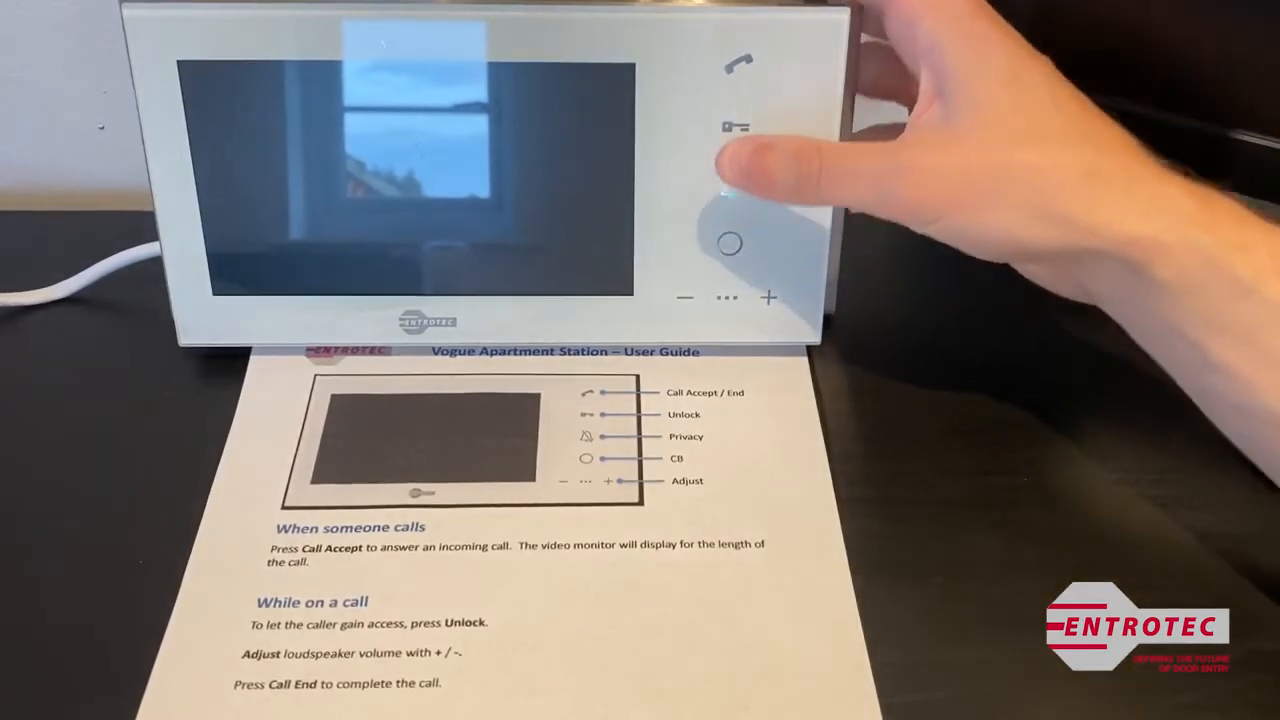
click(732, 188)
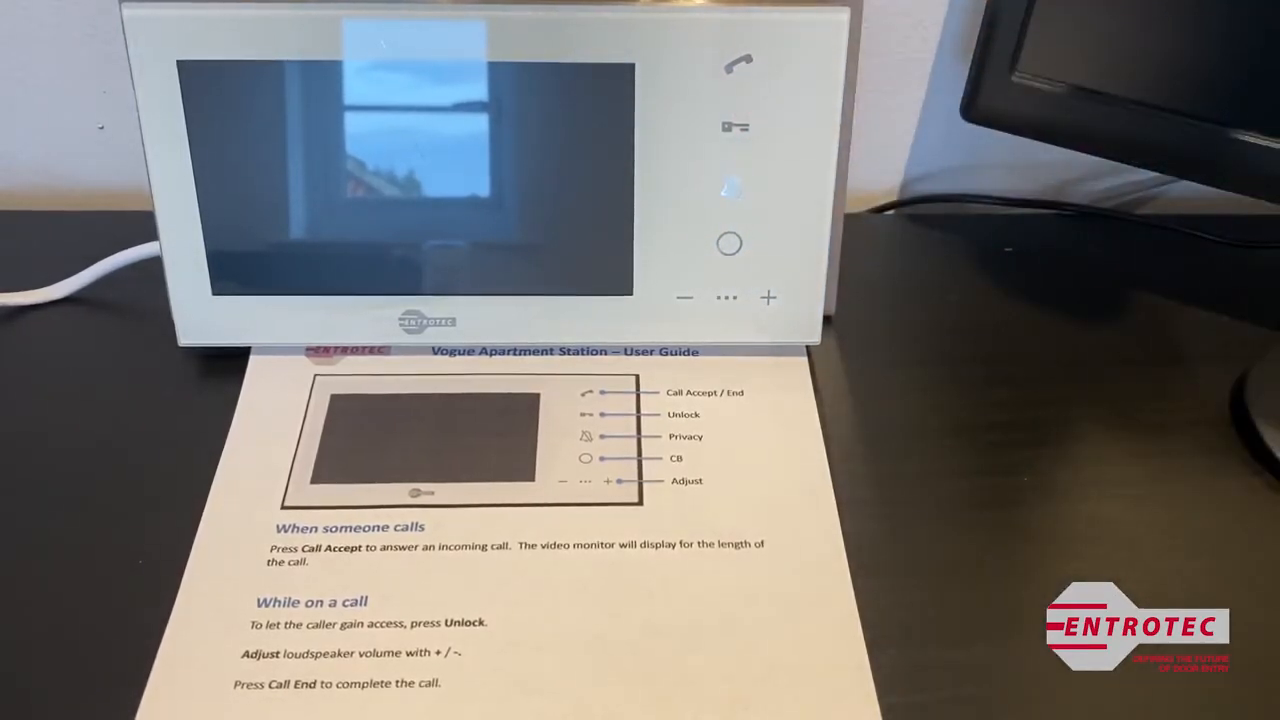